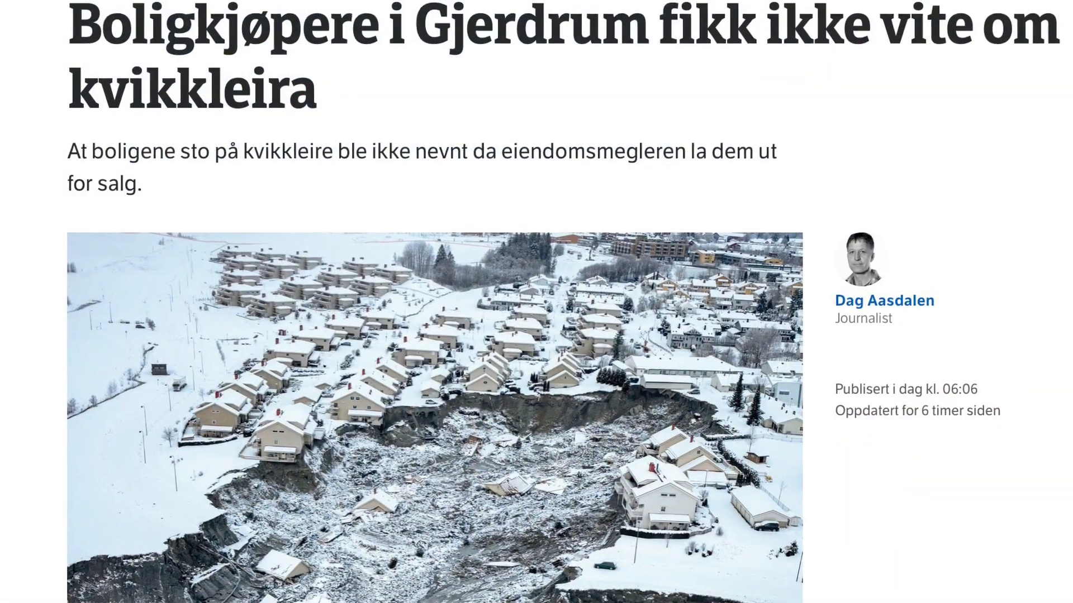
Step: Load the NVE quick-clay theme map at temakart.nve.no/tema/kvikkleire in Safari
scroll("down", 3)
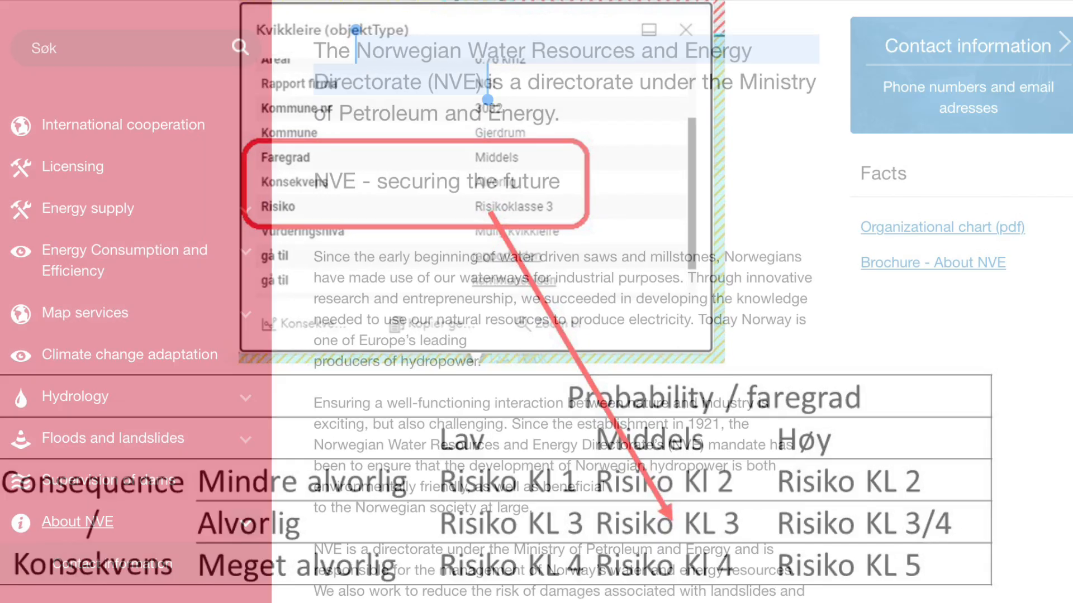
left_click(685, 29)
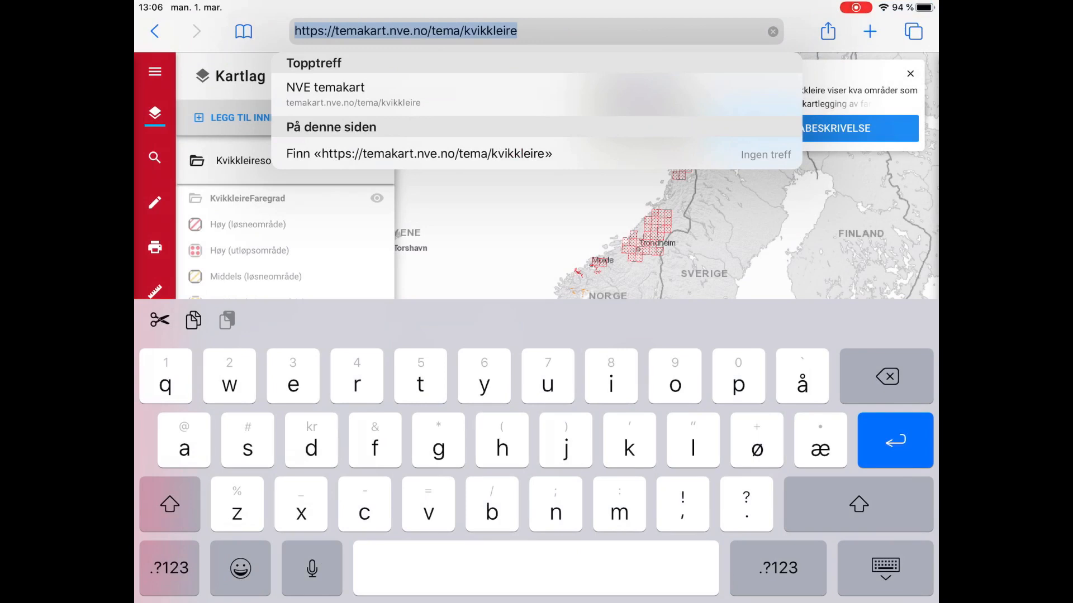
double_click(407, 29)
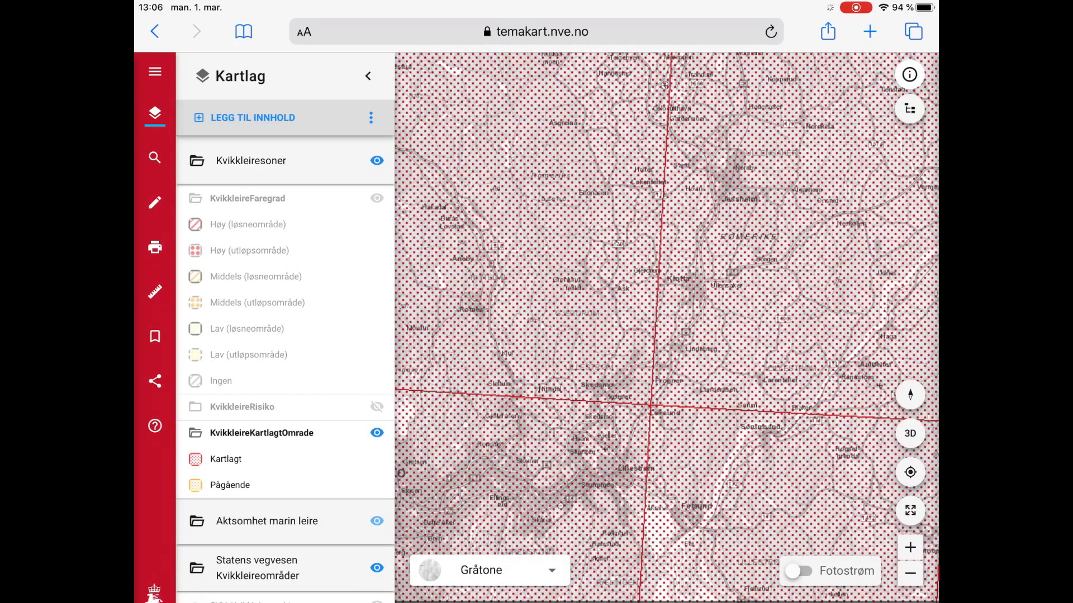
Step: View the Fjelstad zone popup: Faregrad Lav, Konsekvens Meget alvorlig, Risikoklasse 4
left_click(376, 198)
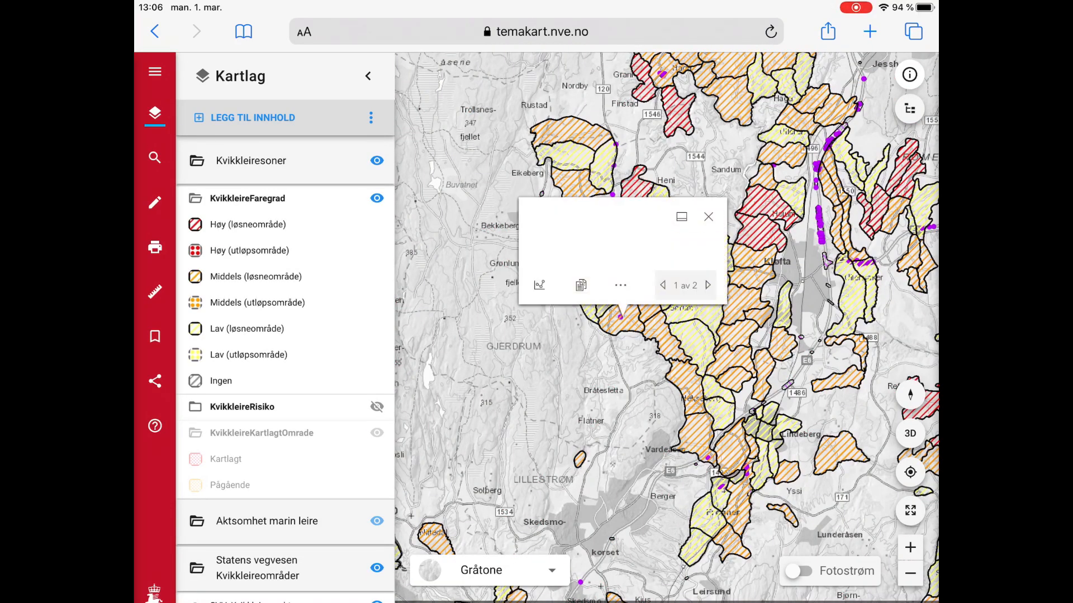
left_click(619, 317)
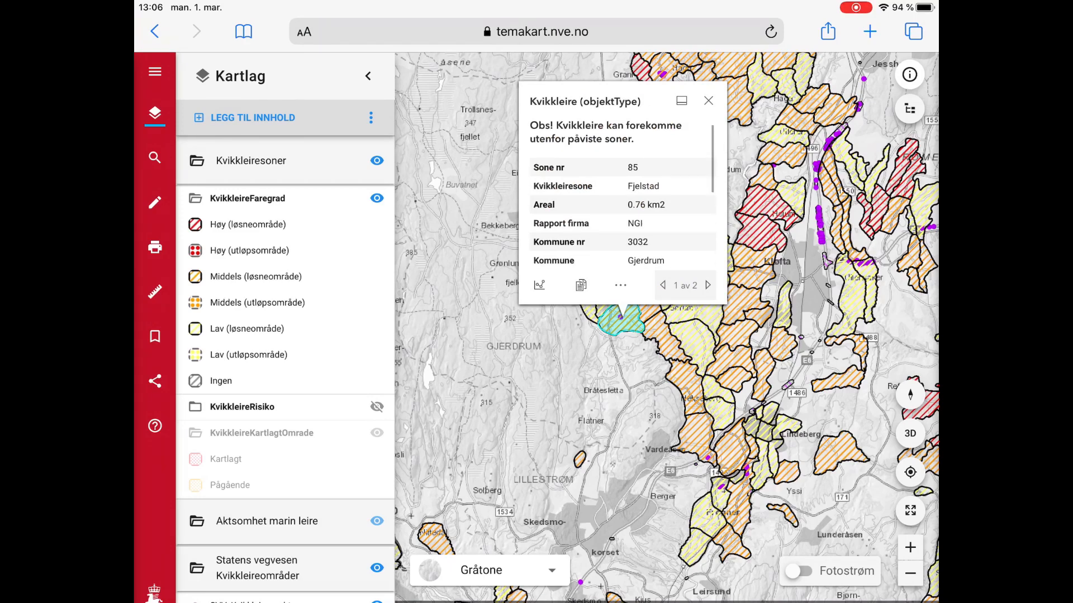
scroll("down", 3)
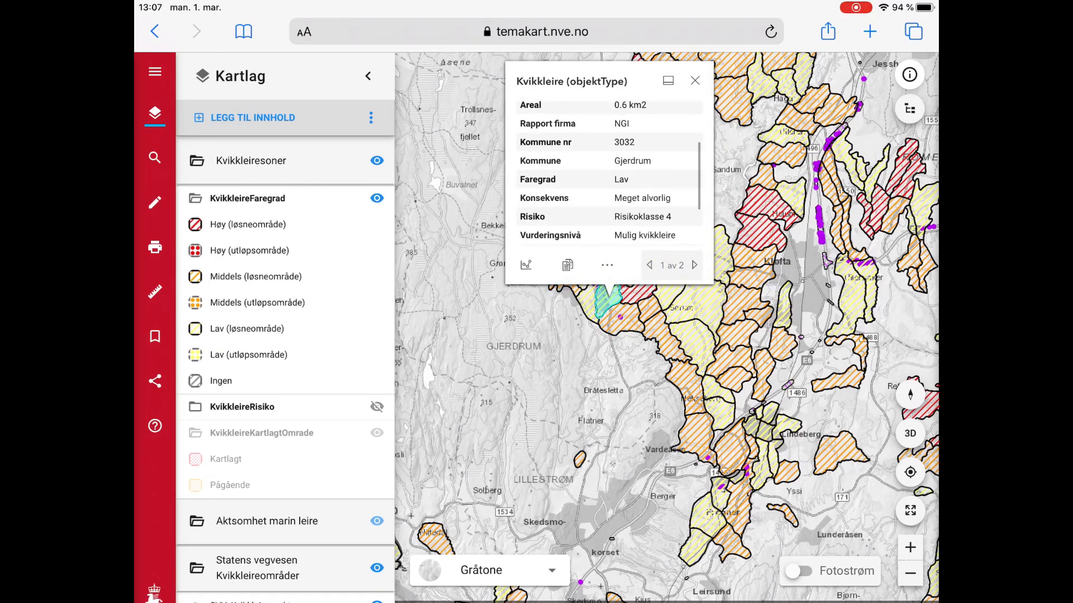
scroll("down", 3)
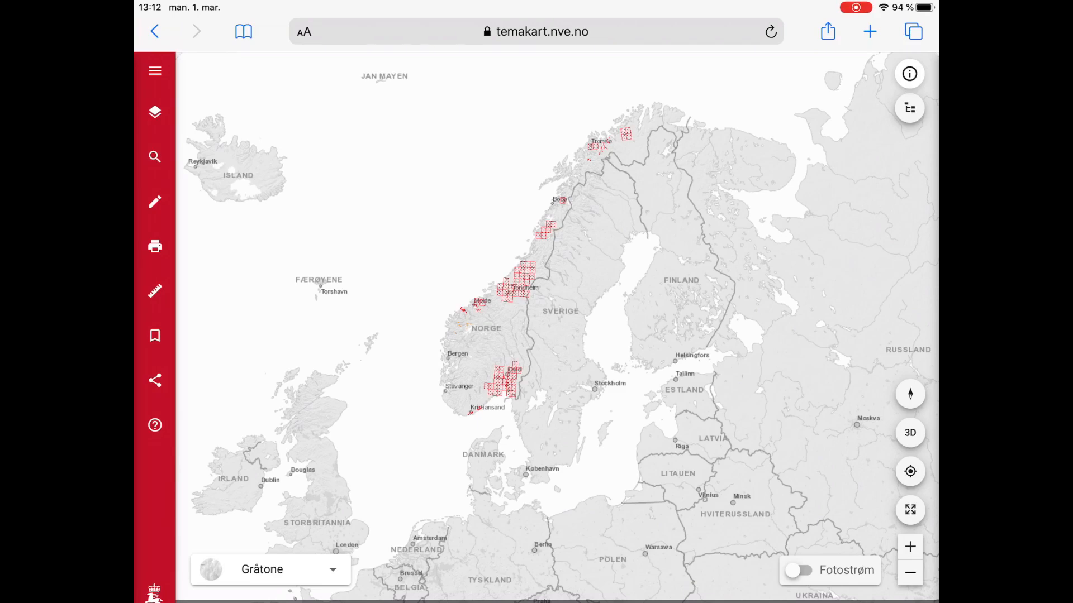
left_click(155, 156)
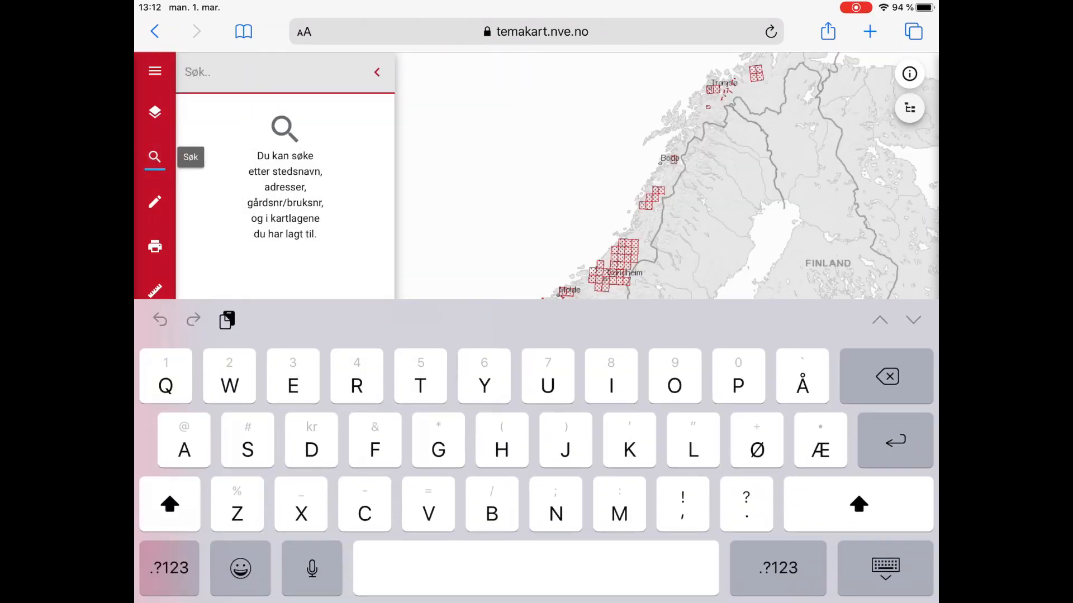
left_click(206, 73)
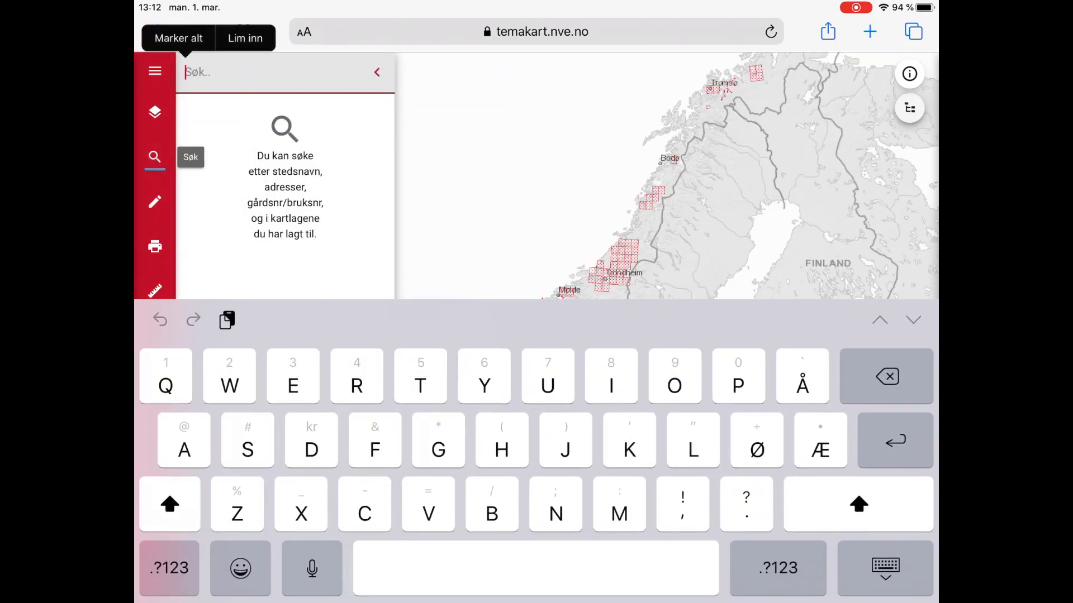
type("Fjellinna")
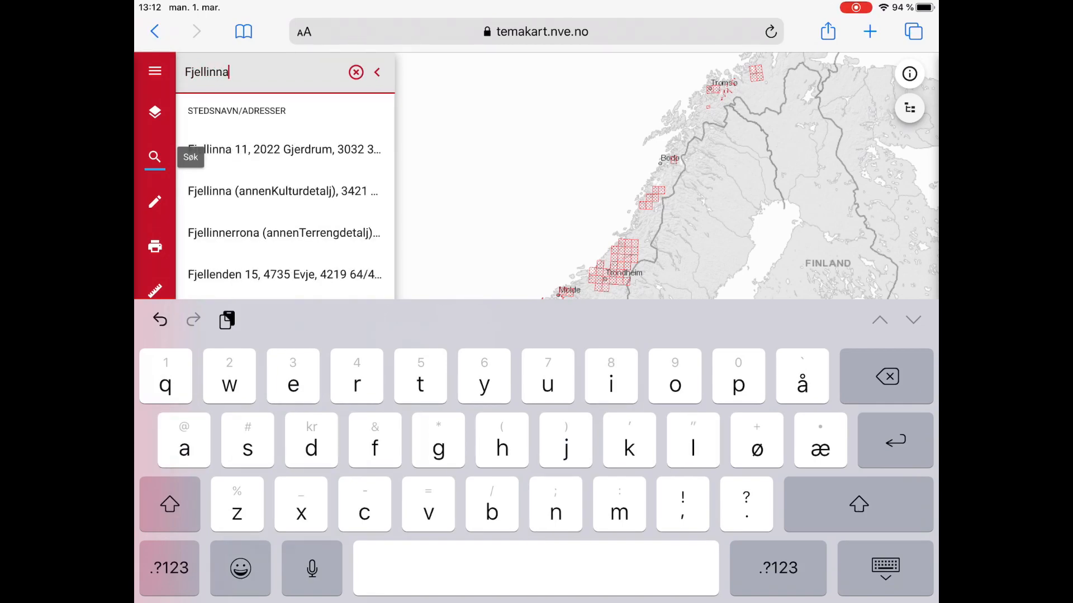
left_click(284, 150)
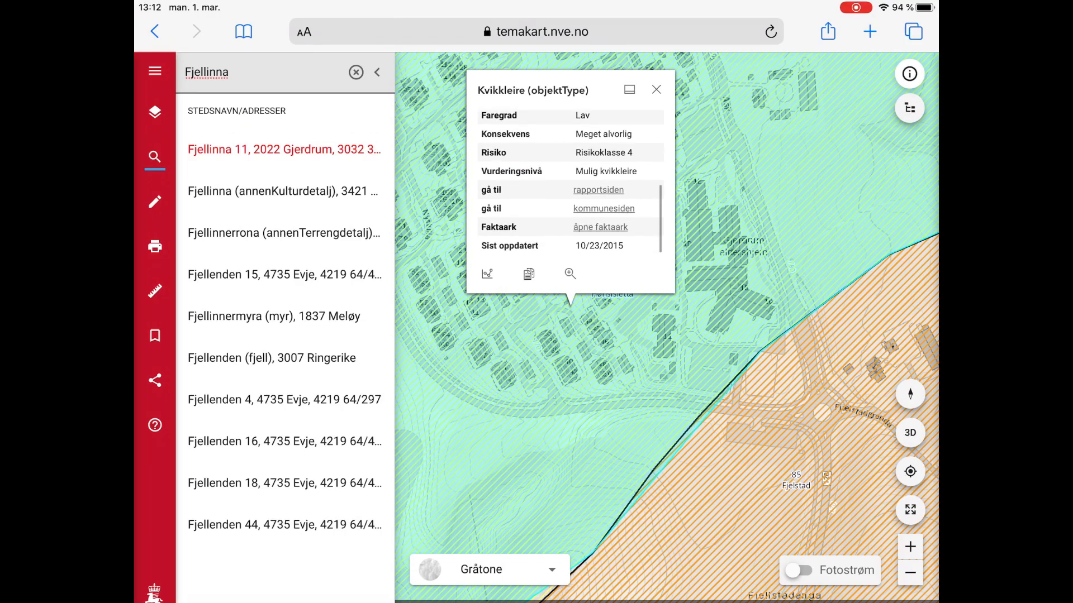
Step: Open the 2005 'Gjerdrum kommune - Evaluering av risiko for kvikkleireskred' PDF via rapportsiden and scroll it
left_click(597, 190)
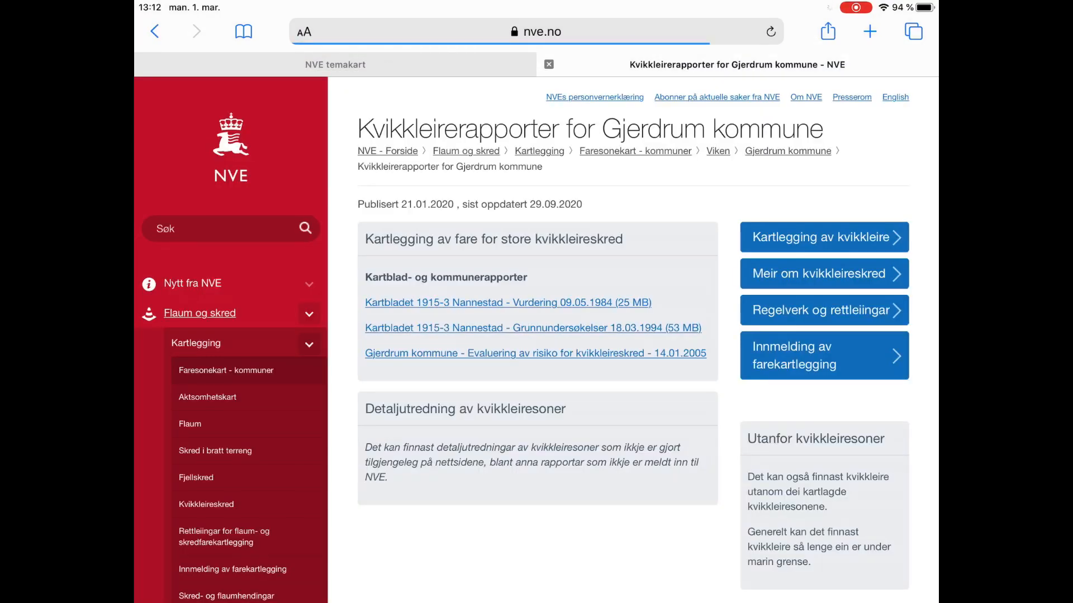
left_click(533, 354)
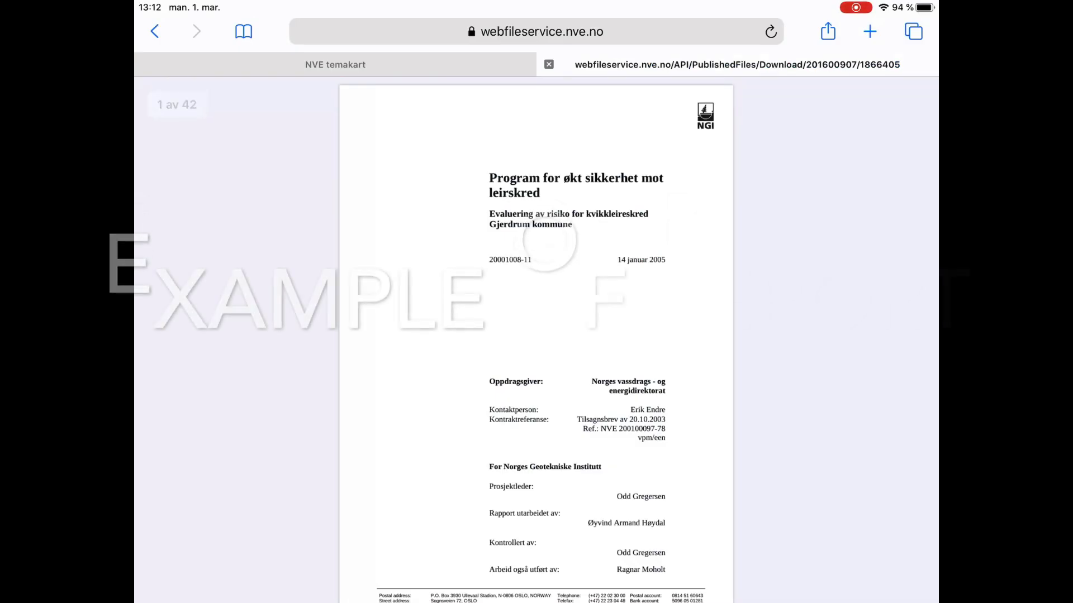
scroll("down", 3)
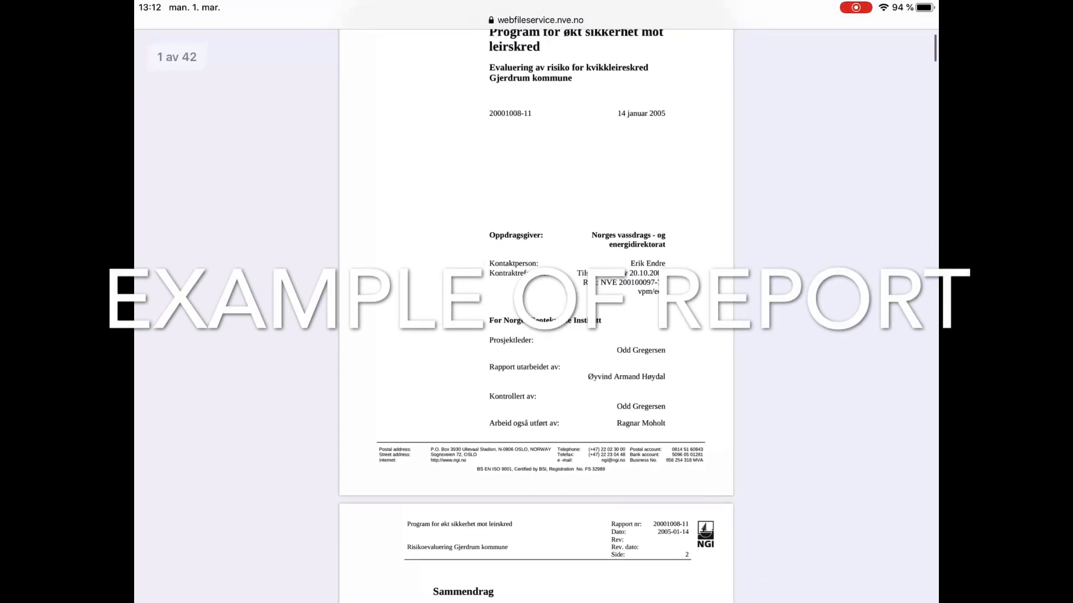
scroll("down", 3)
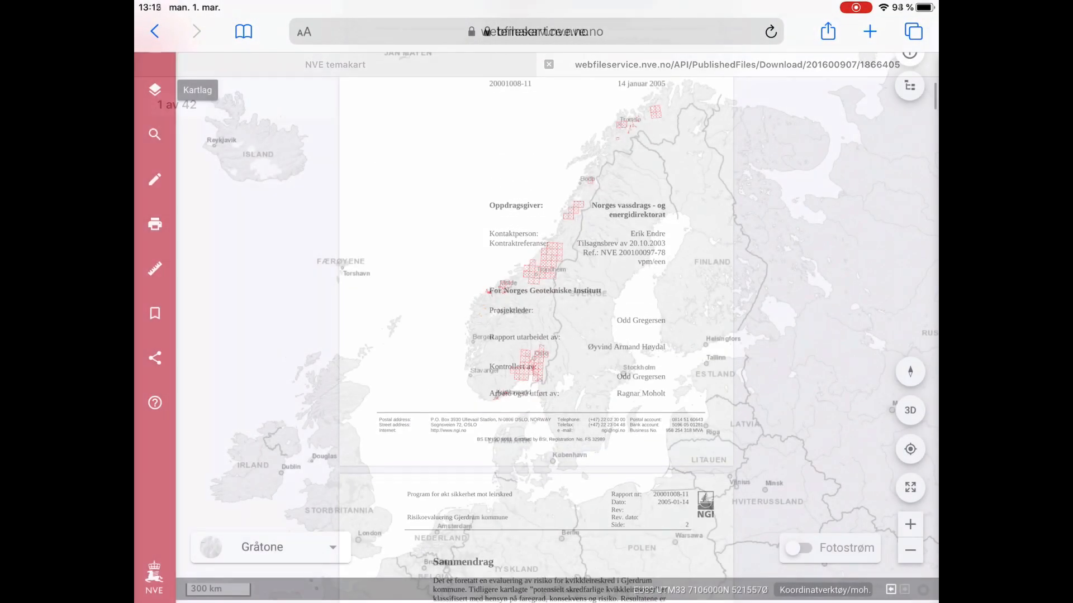
Step: Read the SVV quick-clay area details along Forusbeen, then close the popup
left_click(548, 64)
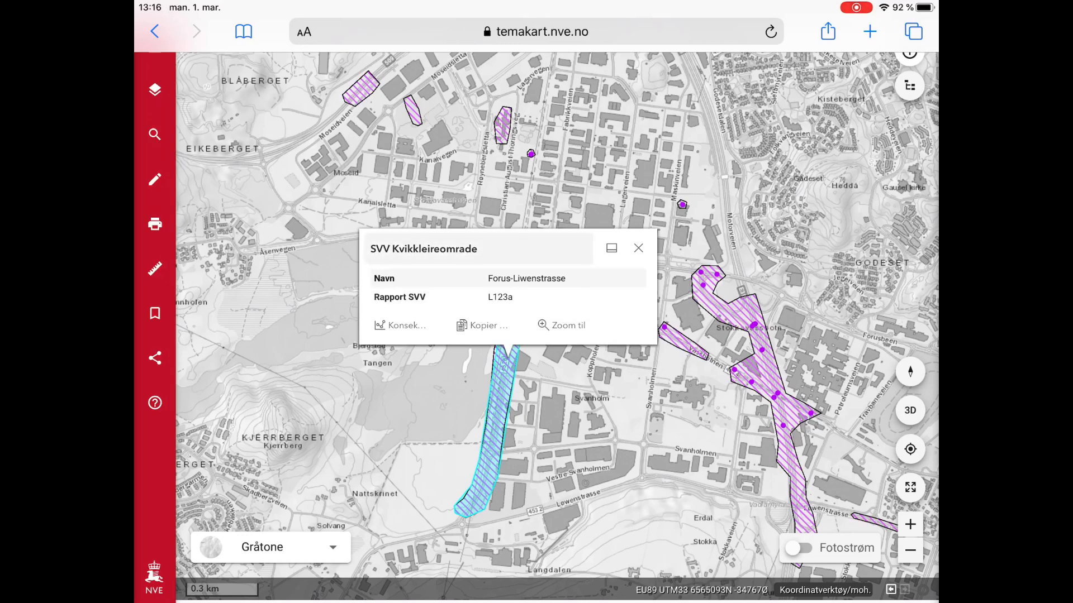
left_click(638, 249)
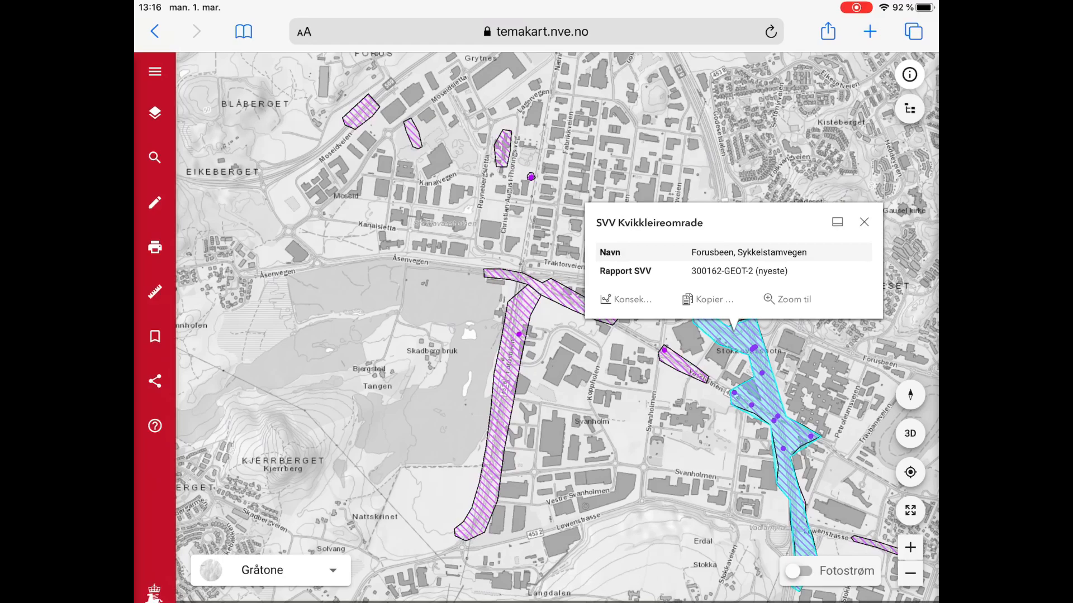
left_click(864, 222)
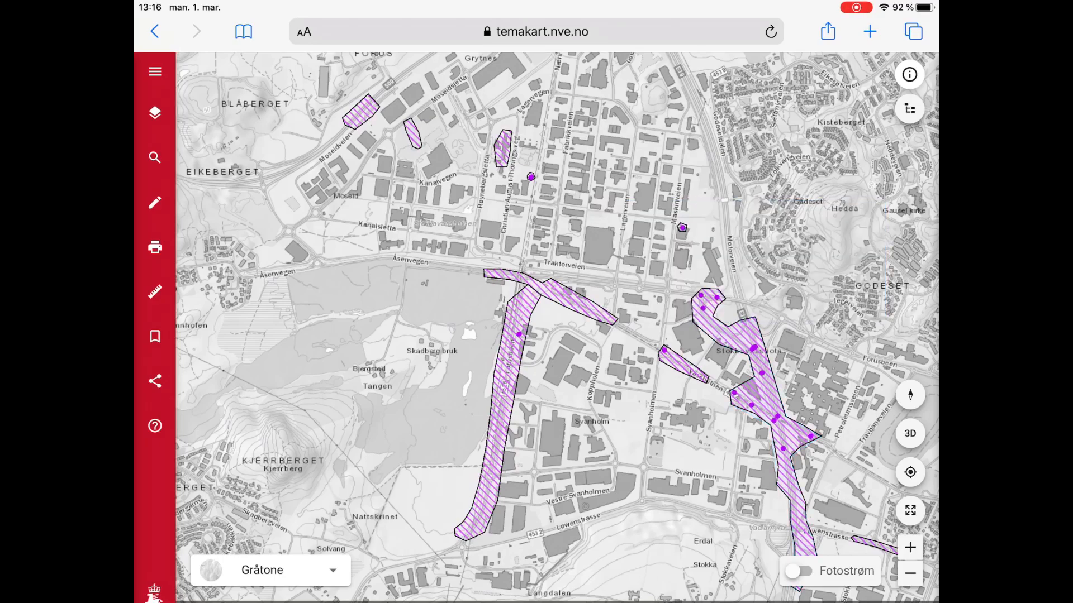
left_click(154, 113)
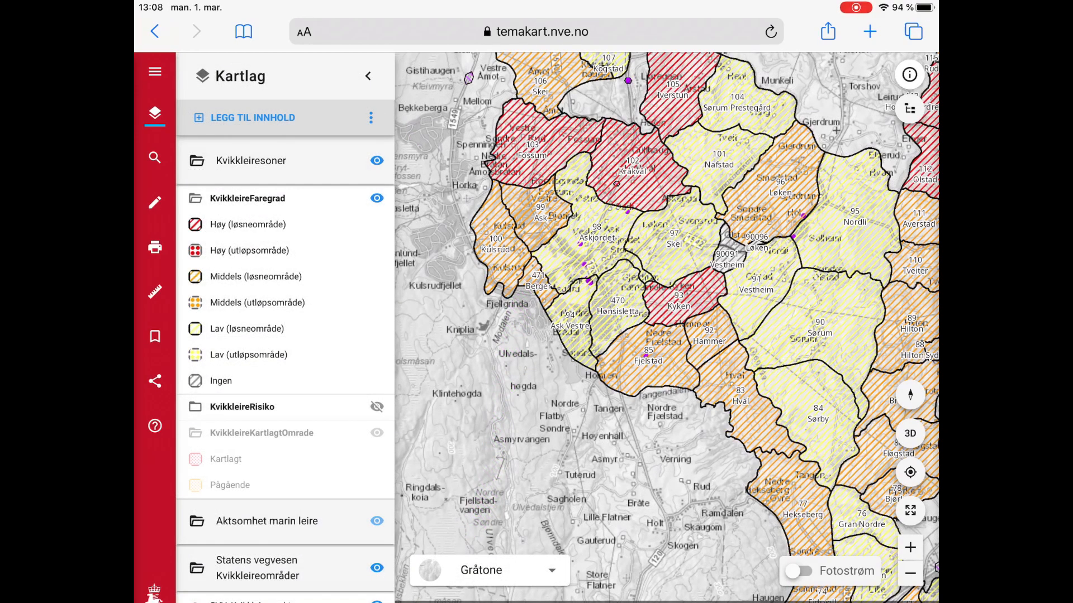
left_click(618, 353)
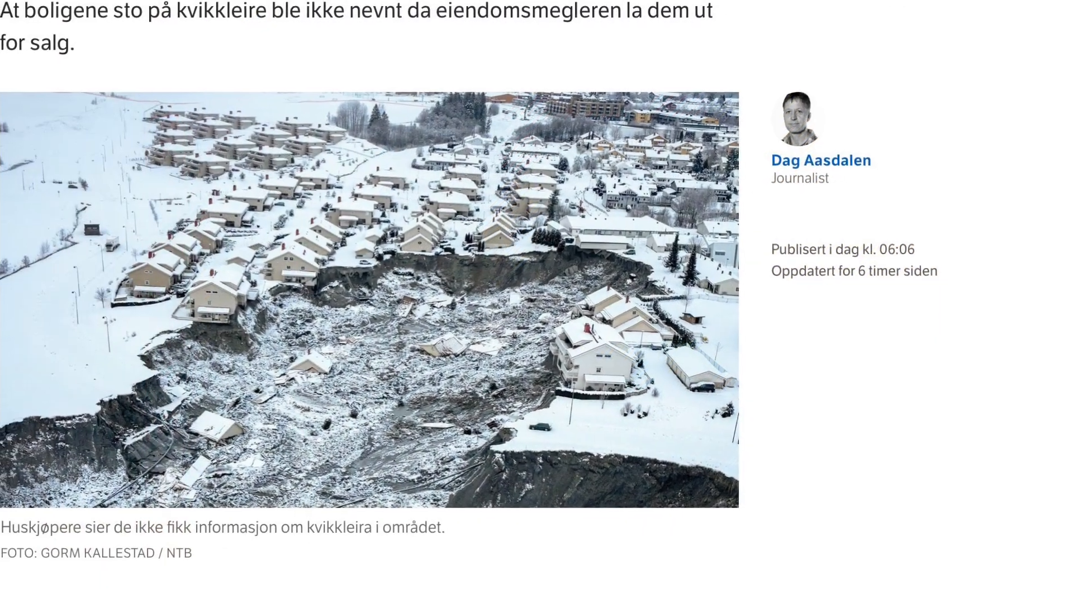
scroll("down", 3)
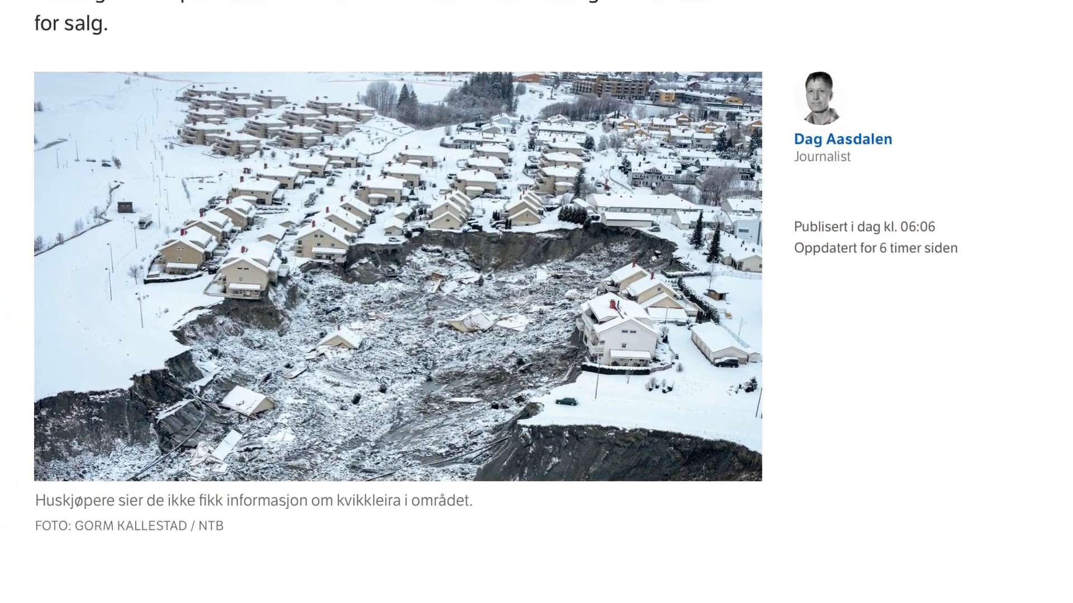
scroll("down", 3)
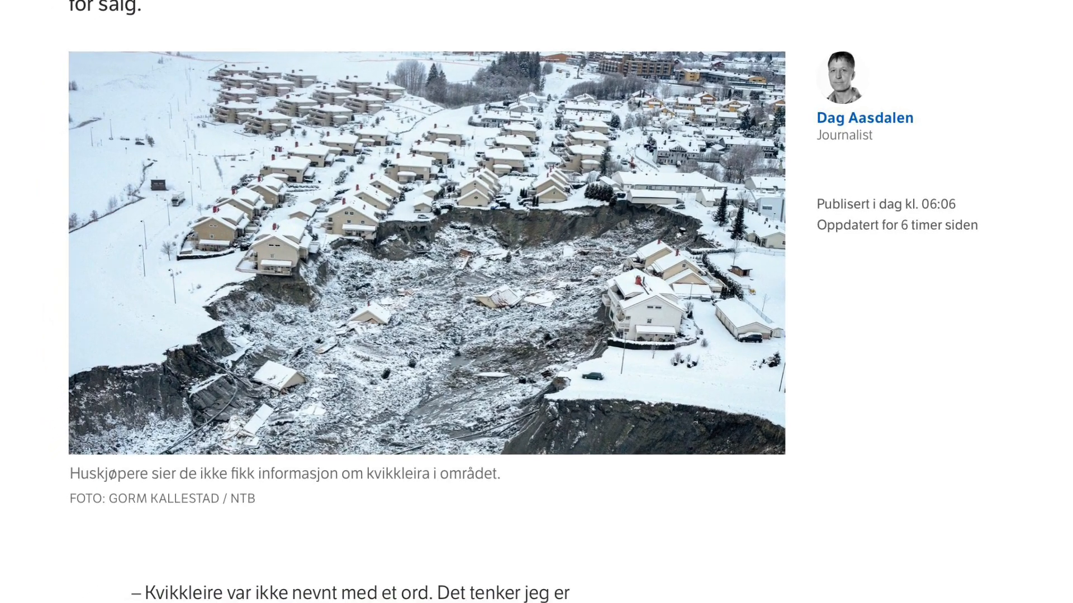